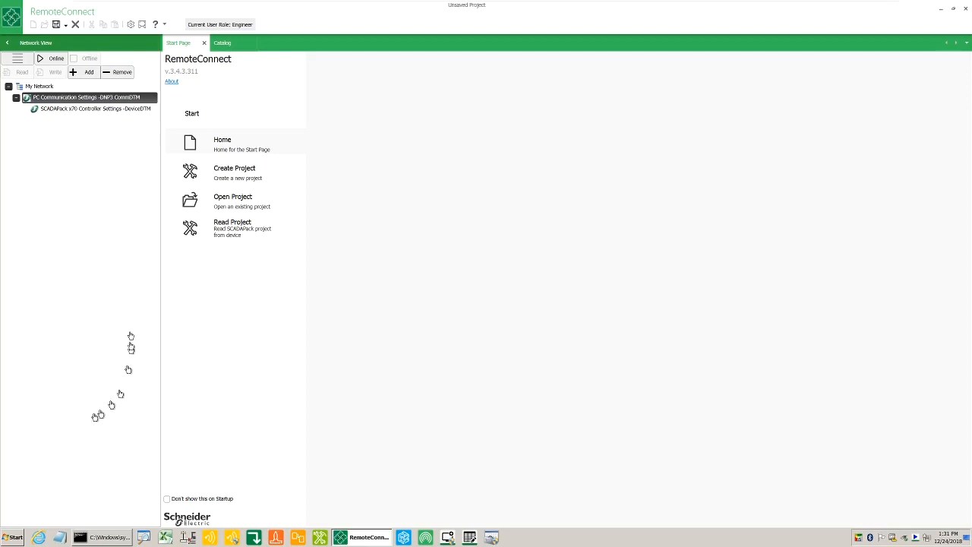
Step: Show the SCADAPack x70 controller's Objects page from its Controller Settings
{"action": "left_click", "coordinate": [95, 108]}
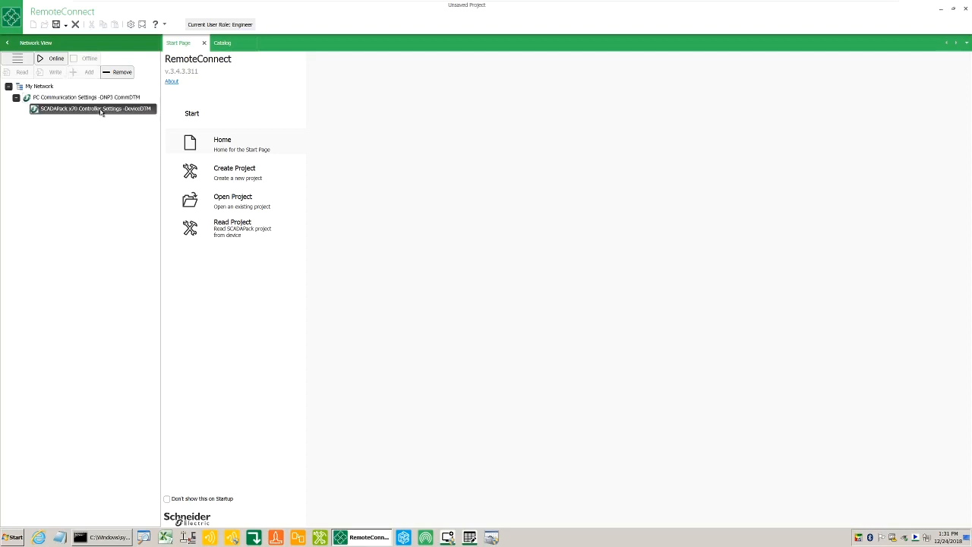
{"action": "mouse_move", "coordinate": [55, 58]}
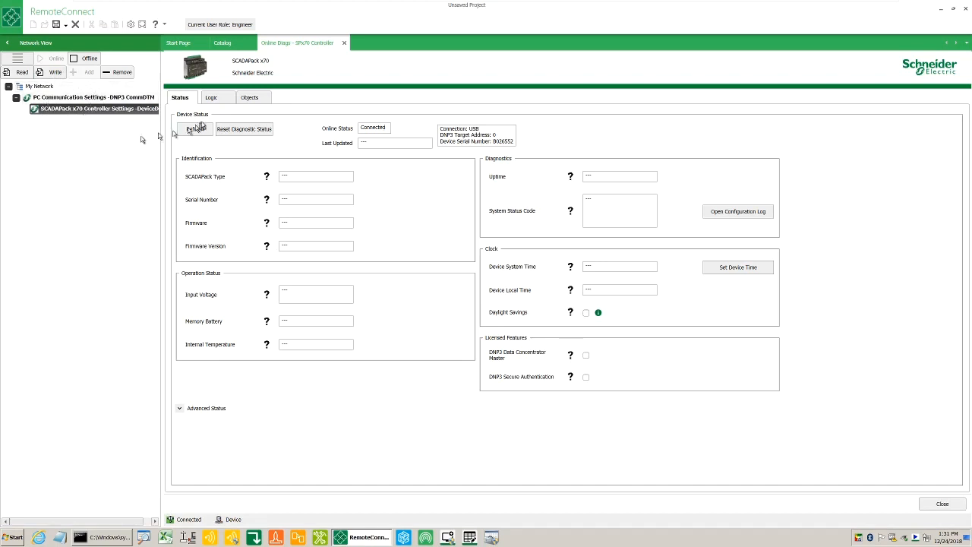
{"action": "left_click", "coordinate": [252, 97]}
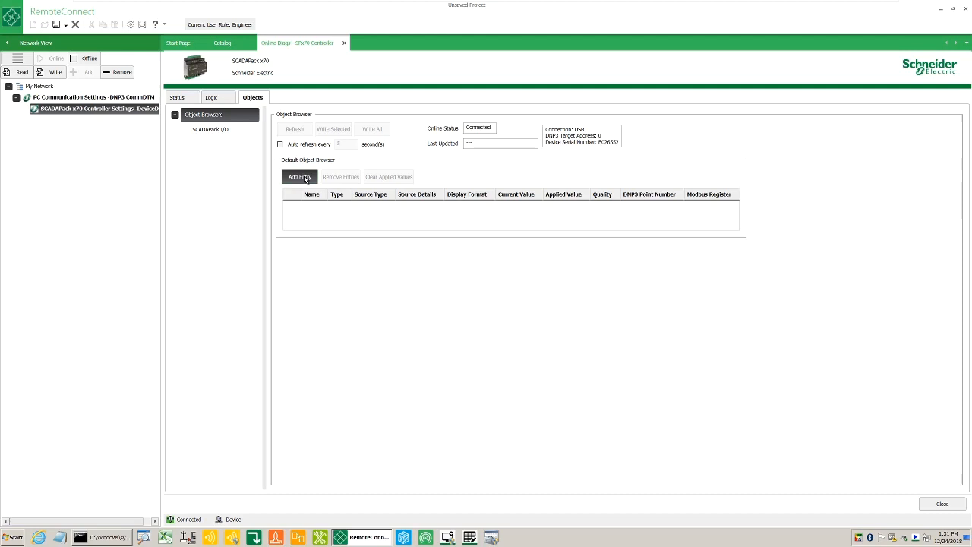
Step: Add all objects in the Demo_video group, listing DI1_test, DO1_test and AI1_test
{"action": "left_click", "coordinate": [299, 176]}
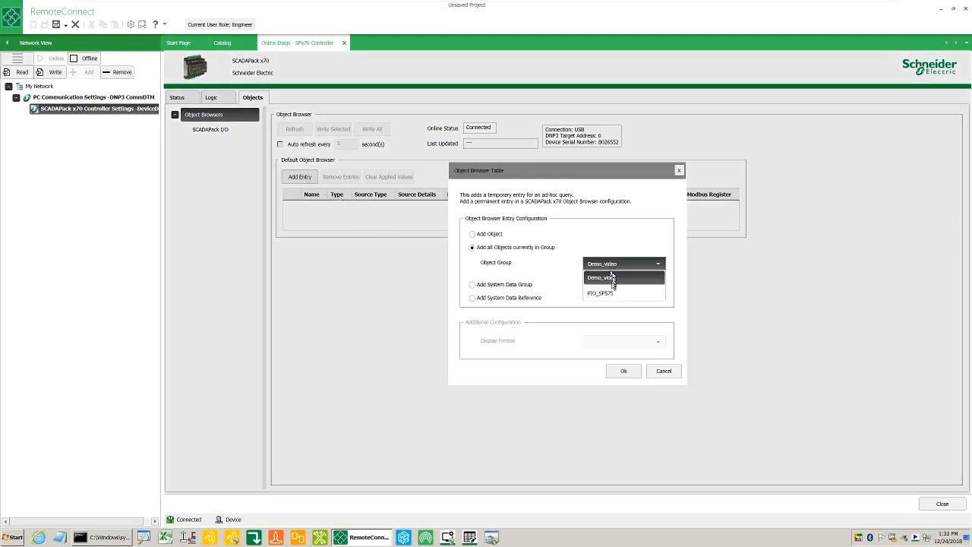
{"action": "left_click", "coordinate": [602, 277]}
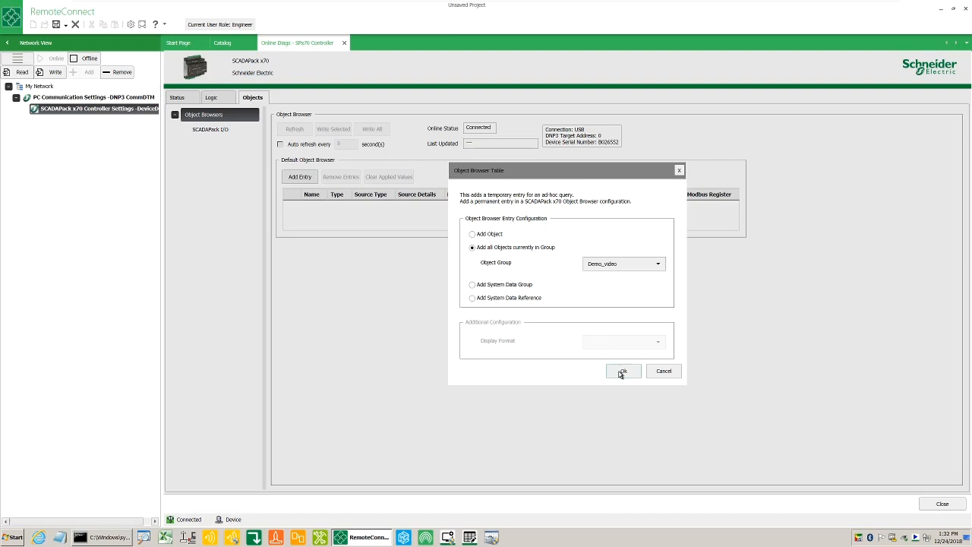
{"action": "left_click", "coordinate": [622, 370]}
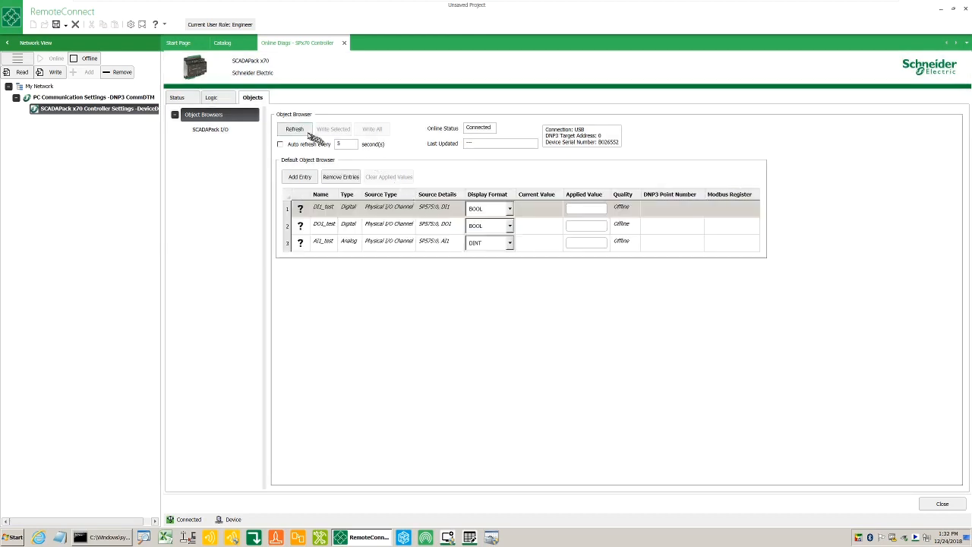
Step: Refresh DI1_test, DO1_test and AI1_test so they show online with current values
{"action": "left_click", "coordinate": [295, 128]}
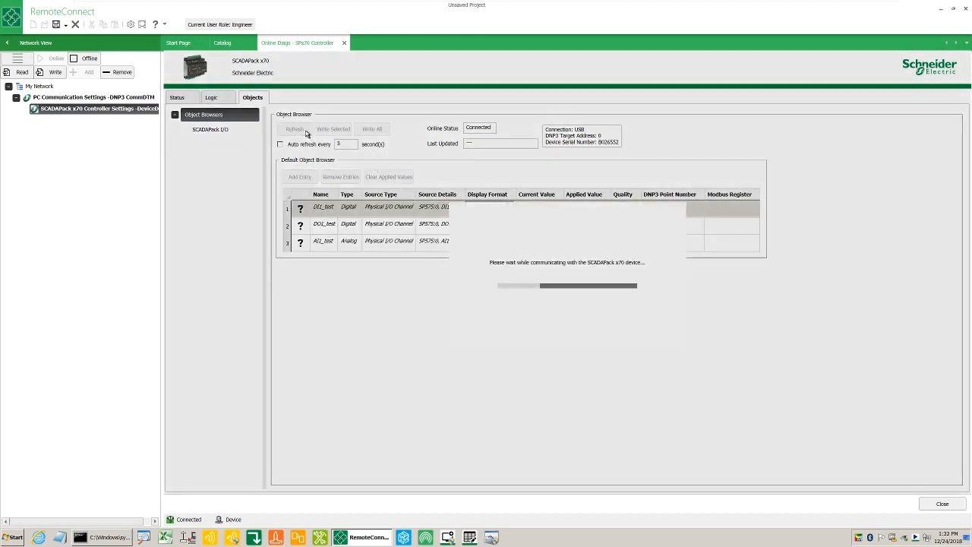
{"action": "left_click", "coordinate": [295, 127]}
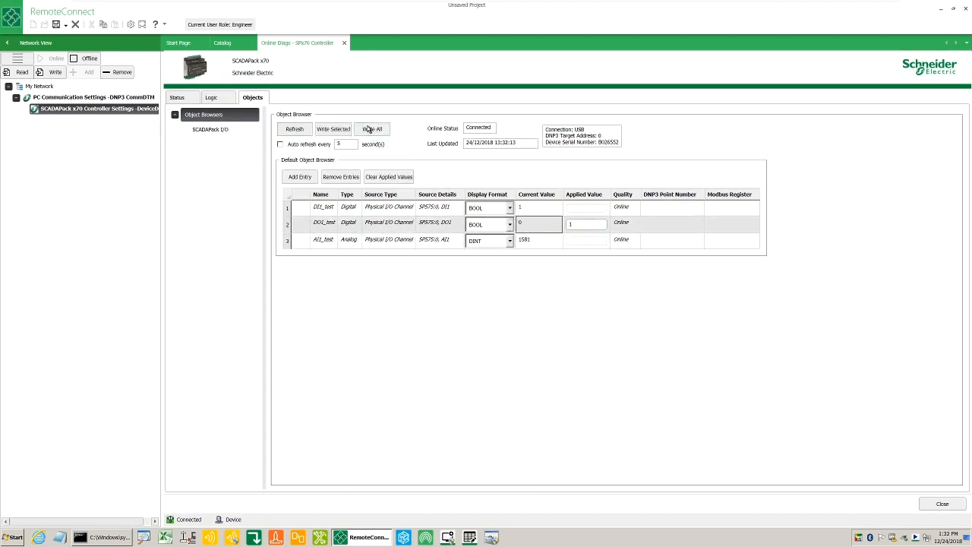
{"action": "left_click", "coordinate": [372, 129]}
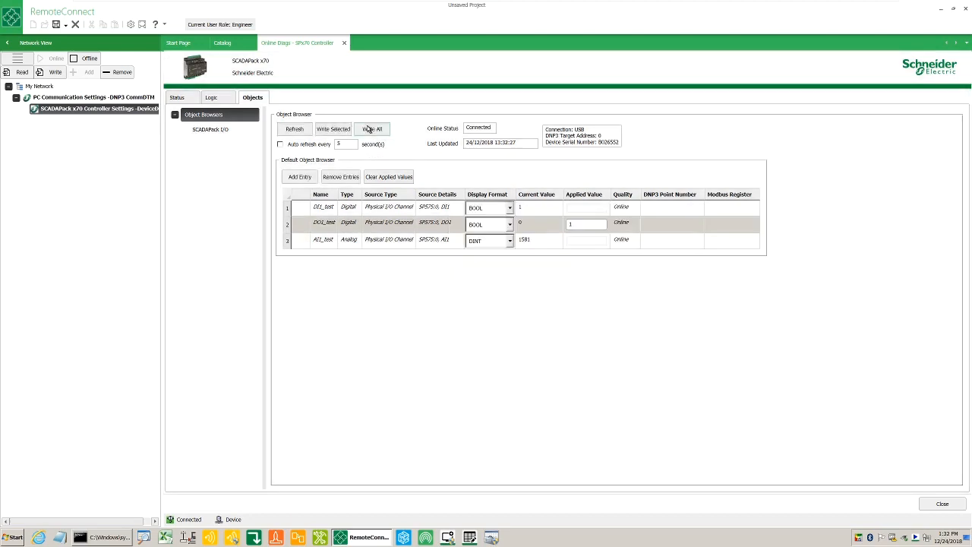
{"action": "left_click", "coordinate": [372, 128]}
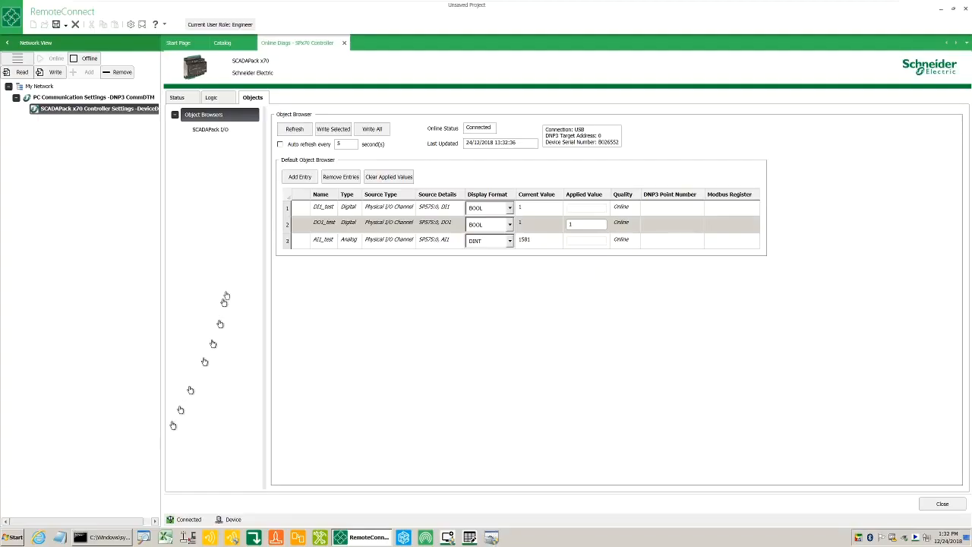
Step: Re-read the point values so DO1_test shows 1 and AI1_test's reading updates
{"action": "left_click", "coordinate": [346, 145]}
{"action": "type", "text": "1"}
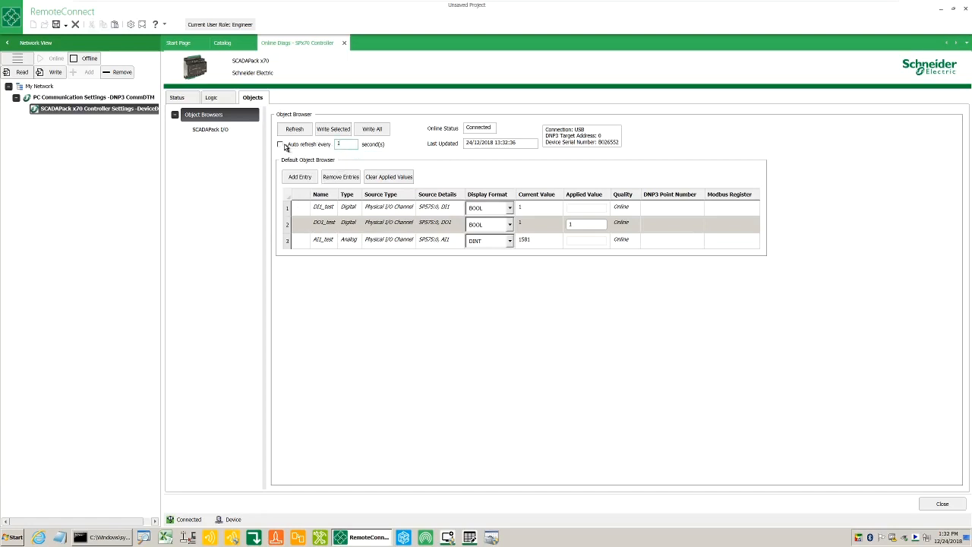
{"action": "left_click", "coordinate": [281, 145]}
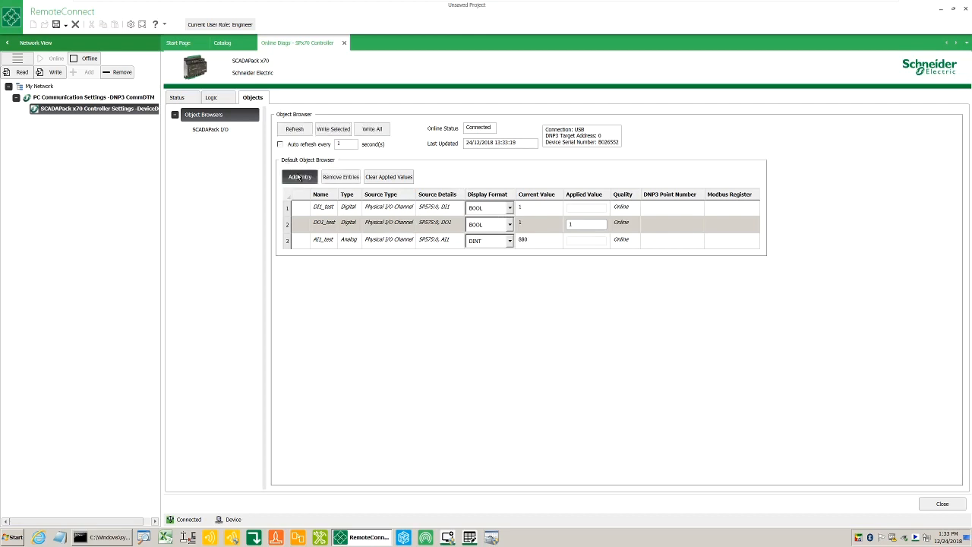
Step: Add the SYS_STATUS system data group as a fourth Object Browser entry
{"action": "left_click", "coordinate": [299, 177]}
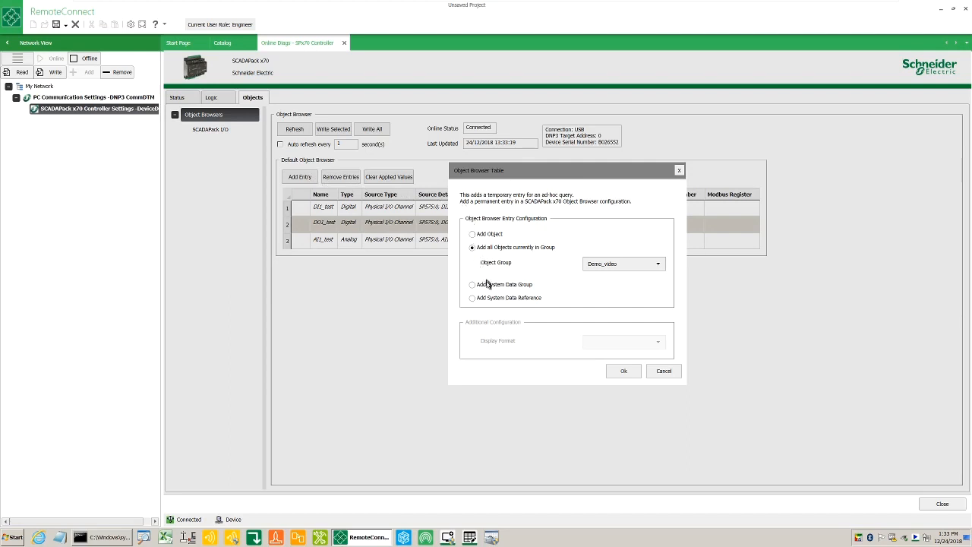
{"action": "left_click", "coordinate": [470, 261]}
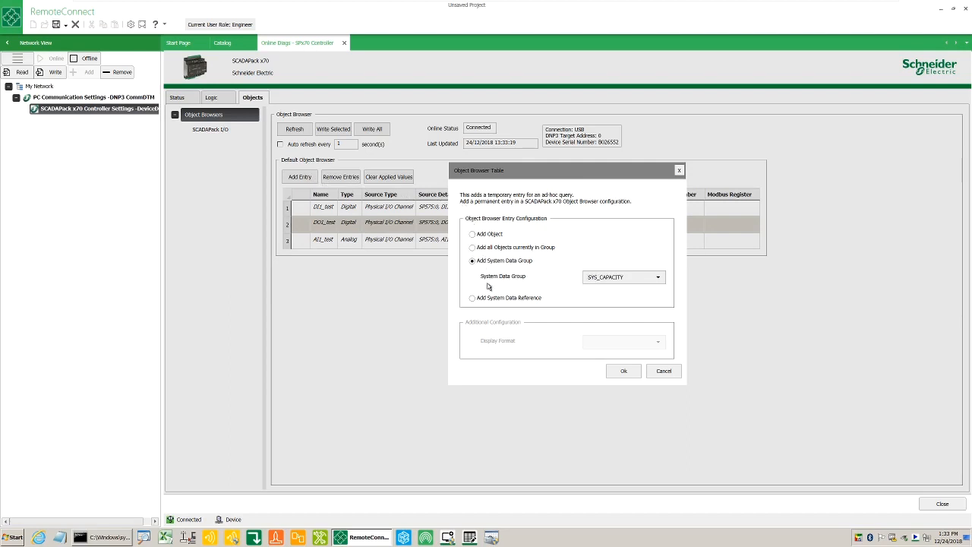
{"action": "left_click", "coordinate": [656, 276]}
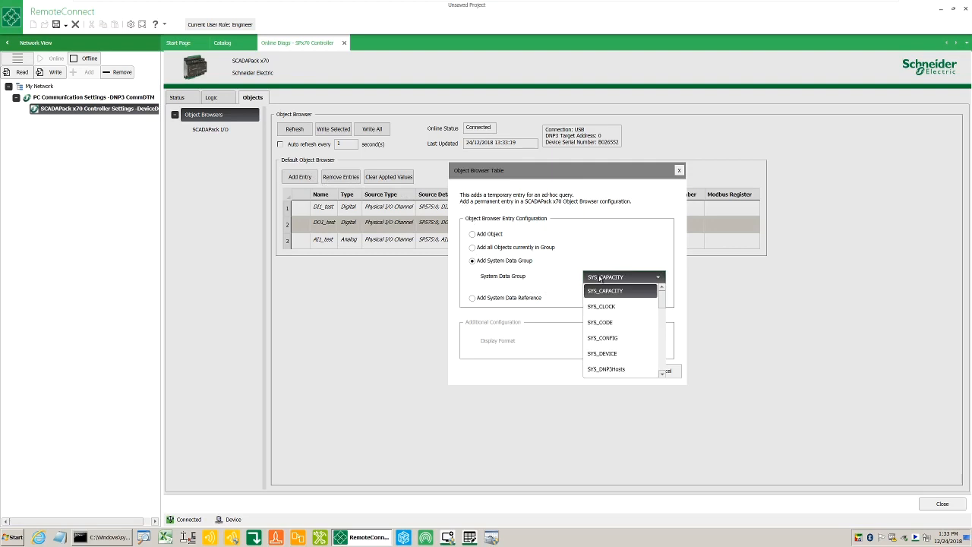
{"action": "scroll", "scroll_direction": "down", "scroll_amount": 3}
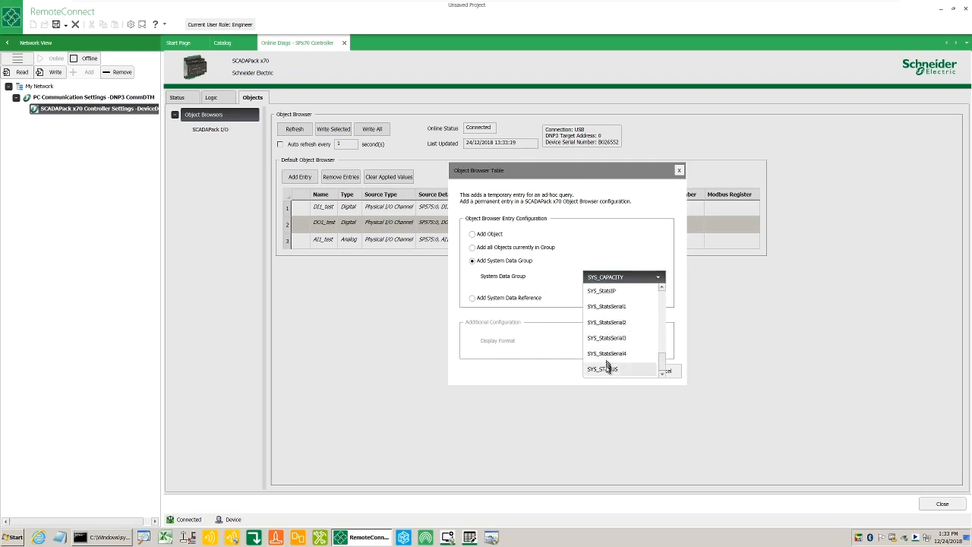
{"action": "left_click", "coordinate": [602, 369]}
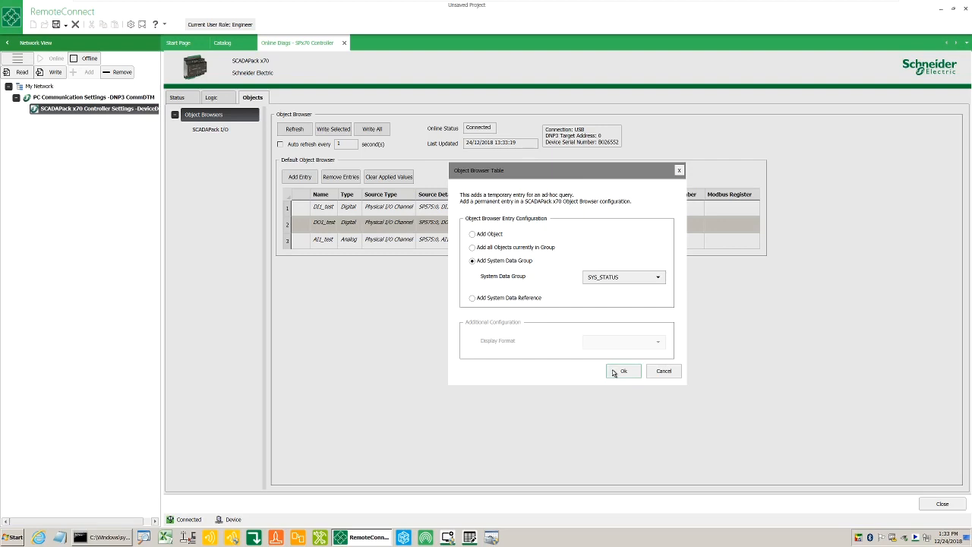
{"action": "left_click", "coordinate": [623, 371]}
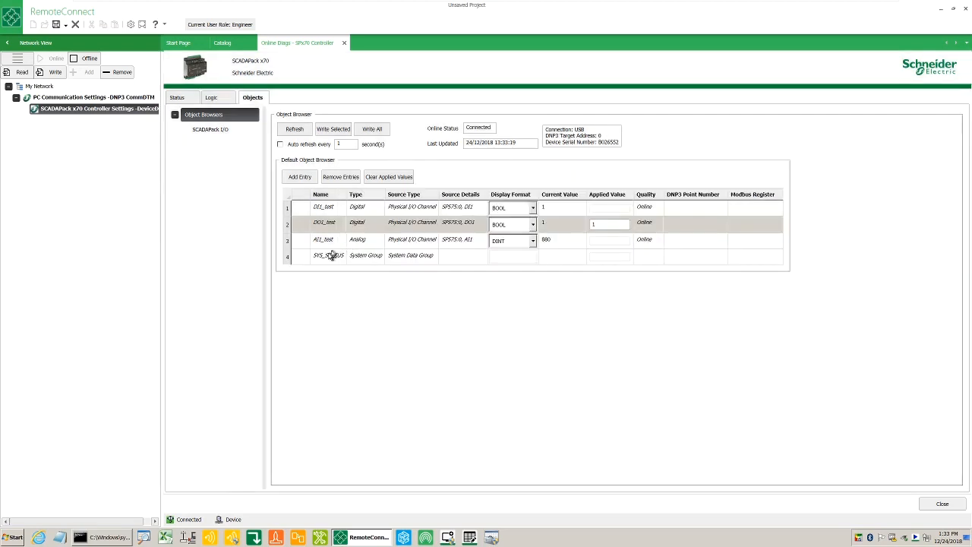
Step: Read SYS_STATUS online into live system points like SYS_STATUS_Uptime, auto-refreshing every 1 second
{"action": "left_click", "coordinate": [328, 255]}
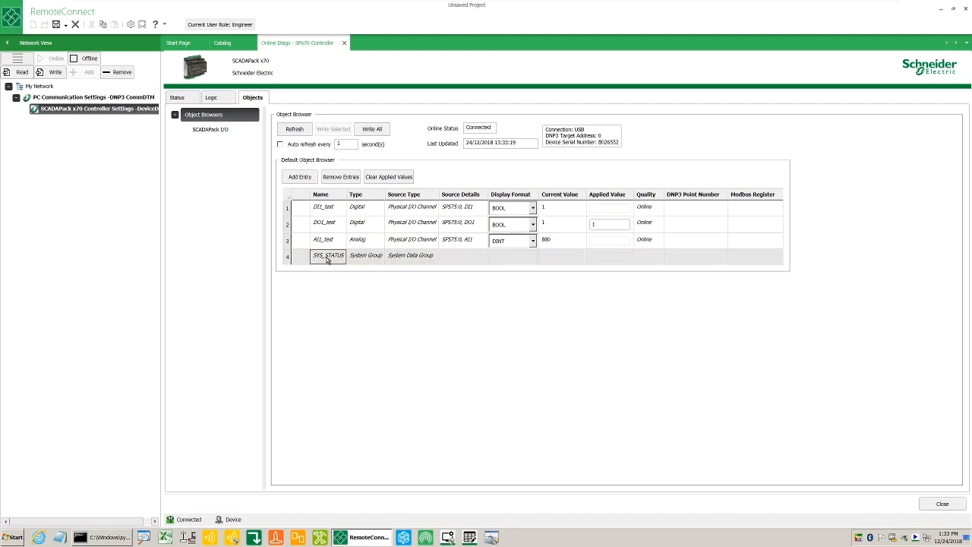
{"action": "left_click", "coordinate": [295, 129]}
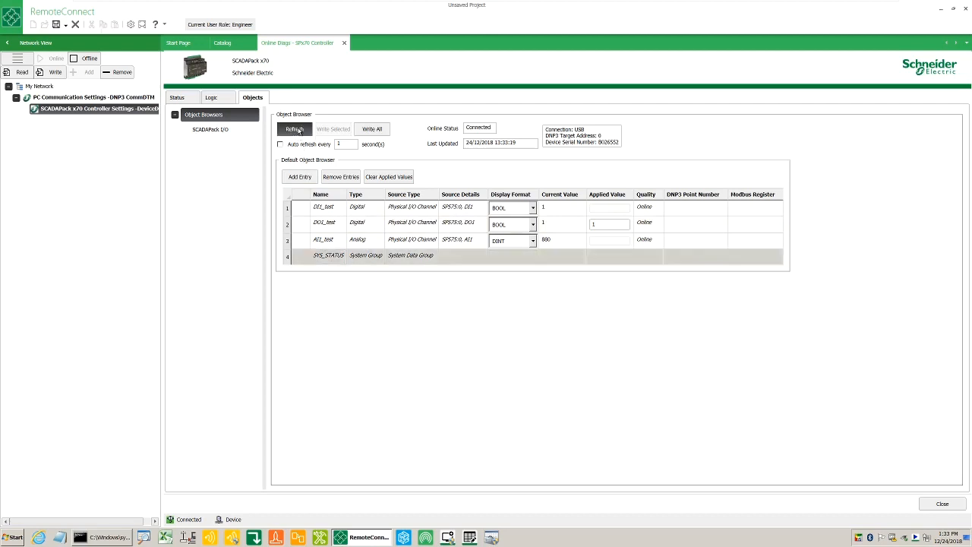
{"action": "left_click", "coordinate": [295, 129]}
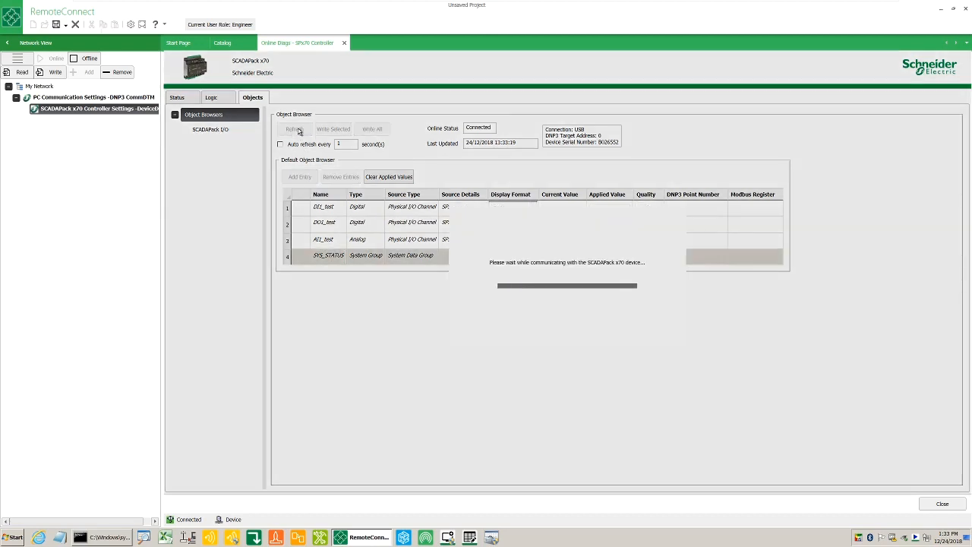
{"action": "left_click", "coordinate": [294, 128]}
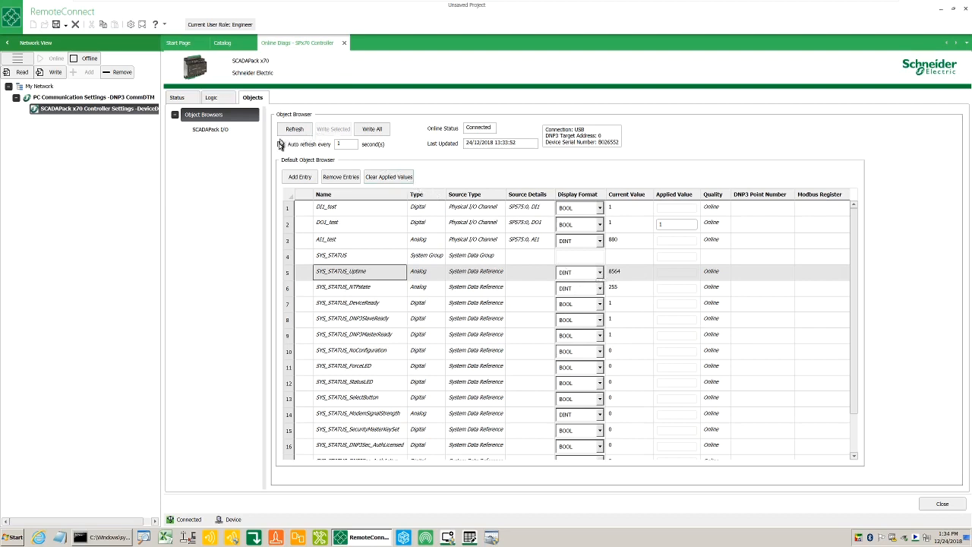
{"action": "left_click", "coordinate": [280, 145]}
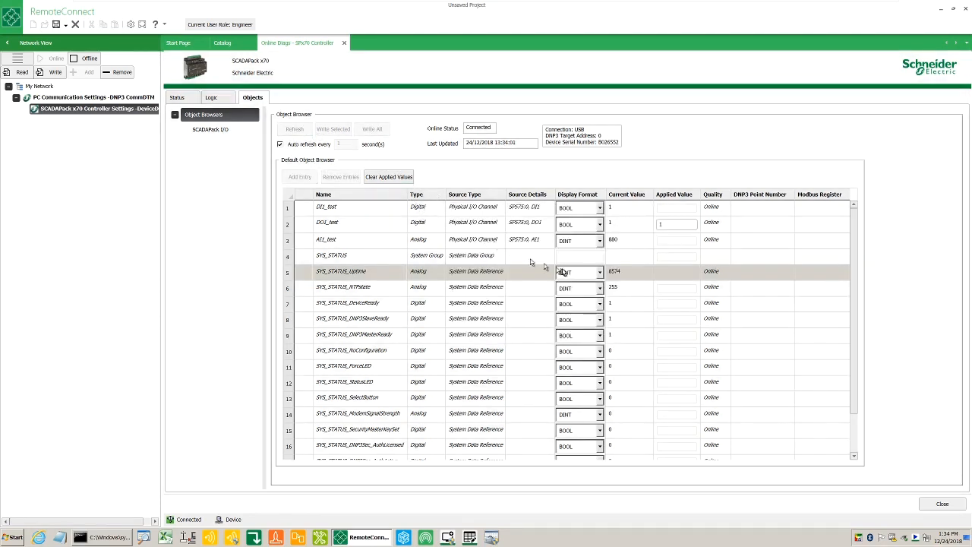